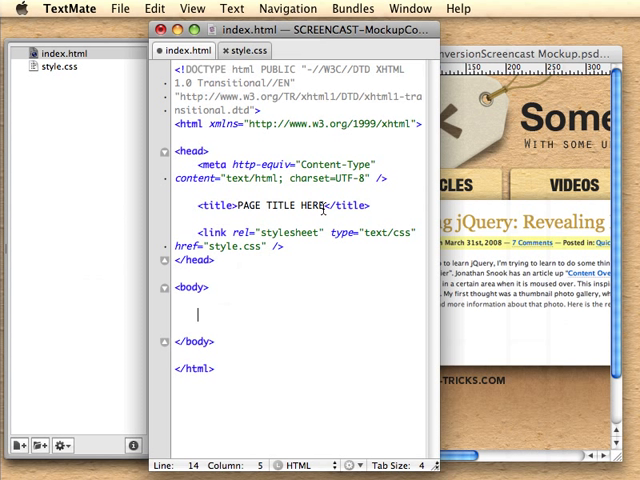
Set the title to 'Photoshop Mockup Conversion' and add an empty <div id="page-wrap"> in the body
text(Photoshop Mockup)
text(<d)
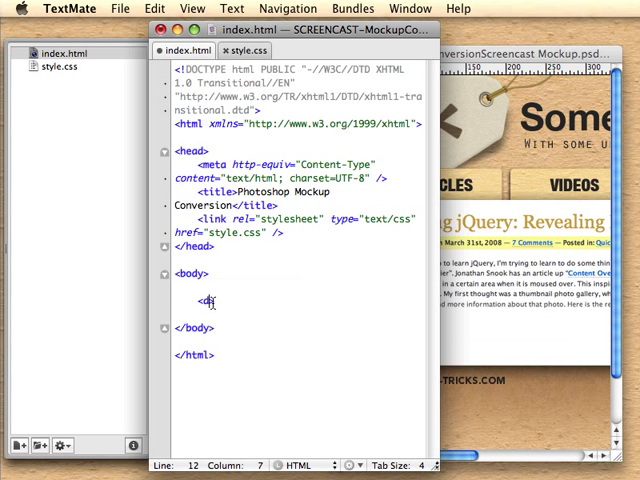
text(id="page-wrap">)
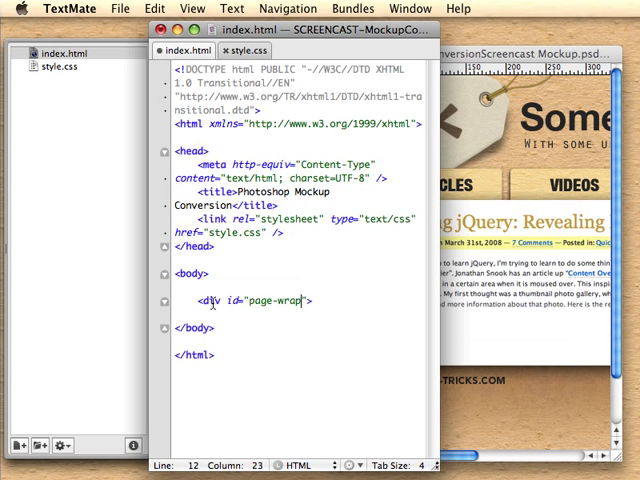
text(</div>)
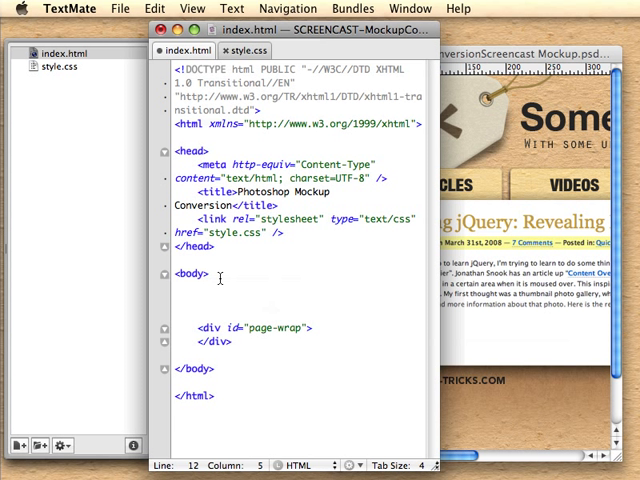
Add a <div id="header"> above page-wrap and a <ul id="nav"> with three Articles link items
text(<div id="header">)
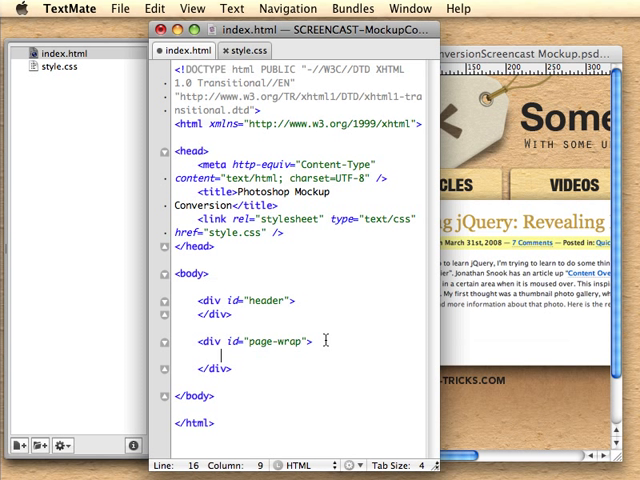
text(ul id=")
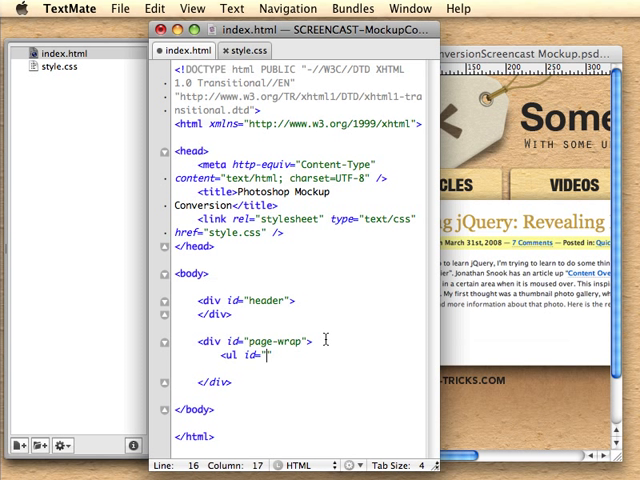
text(nav)
text(<>)
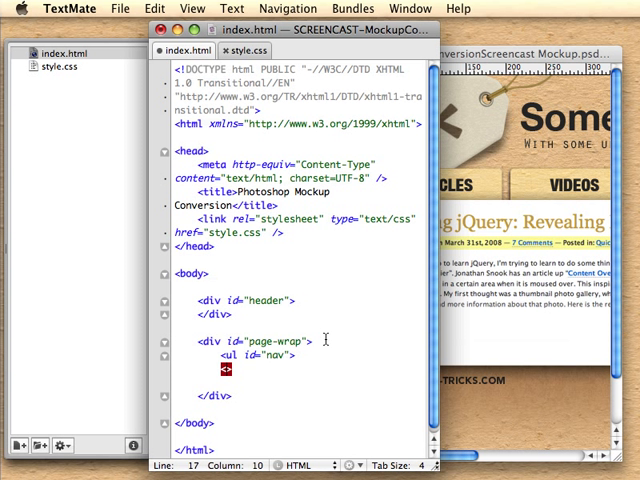
text(</ul>)
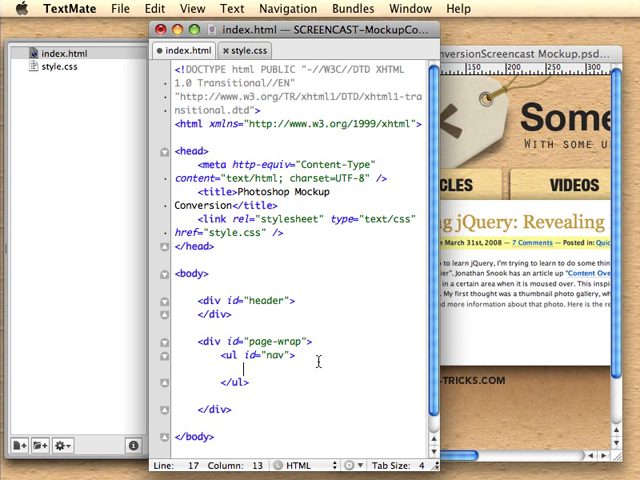
text(<li><a href="#">Articles</a></li>)
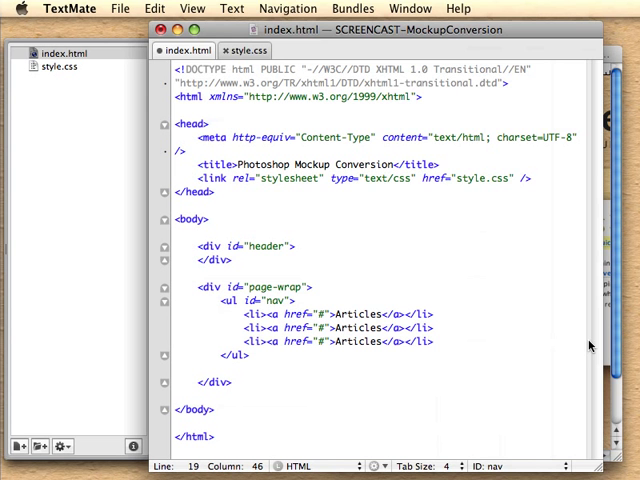
Rename the second and third links to Videos and Downloads and start a footer div below page-wrap
text(Videos)
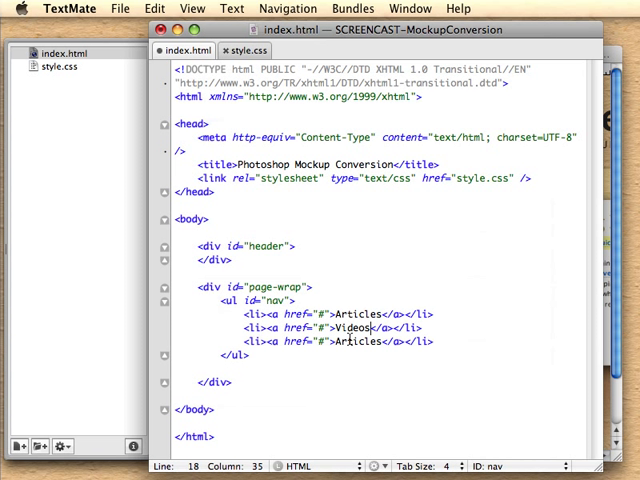
text(Downloads)
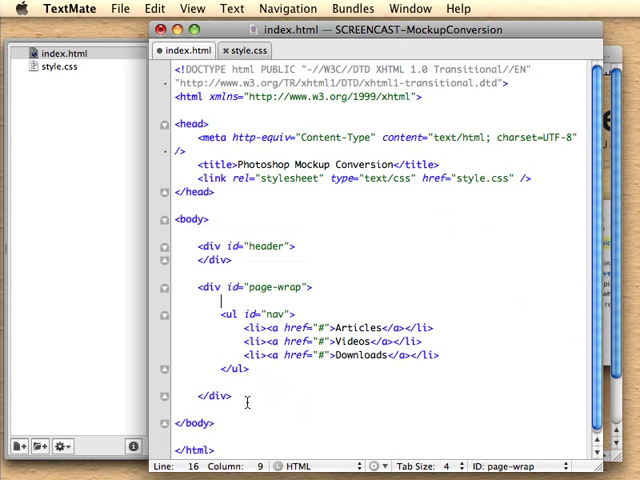
text(<div id="footer">)
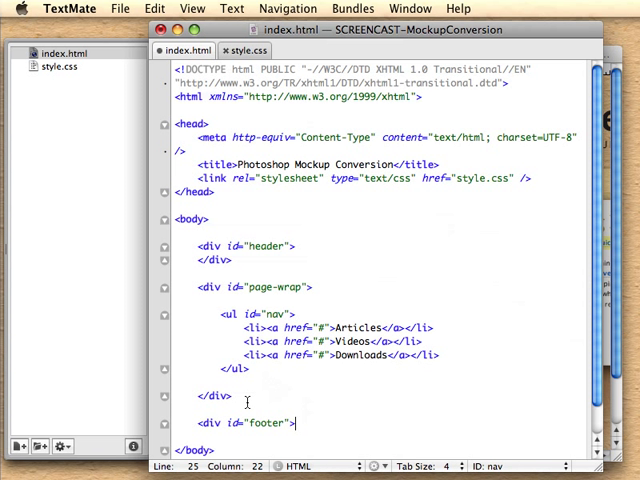
Close the footer div and add a <p>Main content</p> and a <div id="sidebar"> inside page-wrap
text(</div>)
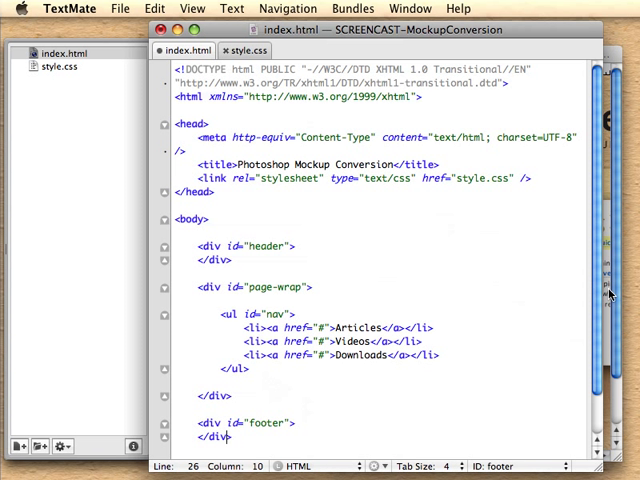
text(<p>Main content</p>)
text(<div id="s">)
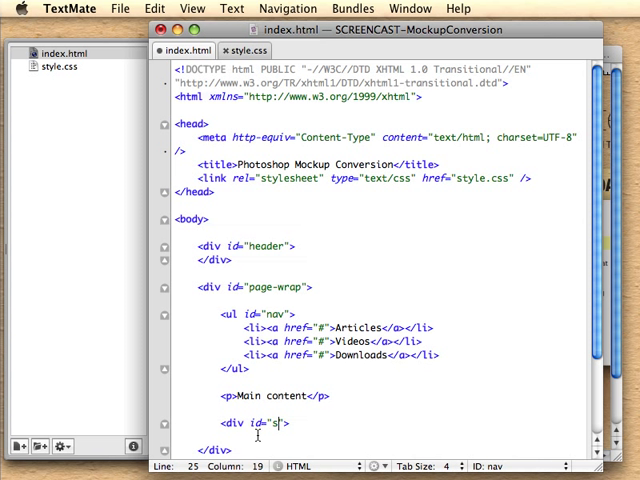
text(idebar)
click(382, 436)
text(</div>)
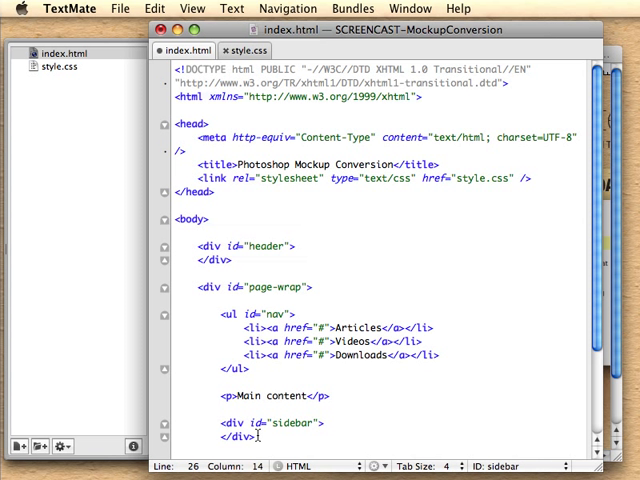
scroll(down, 3)
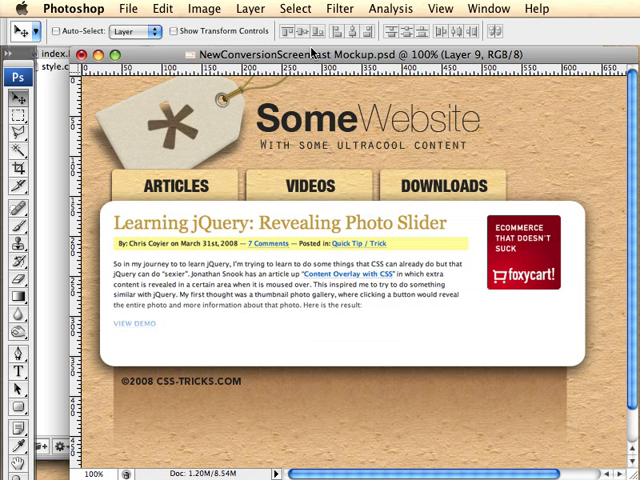
mouse_move(290, 88)
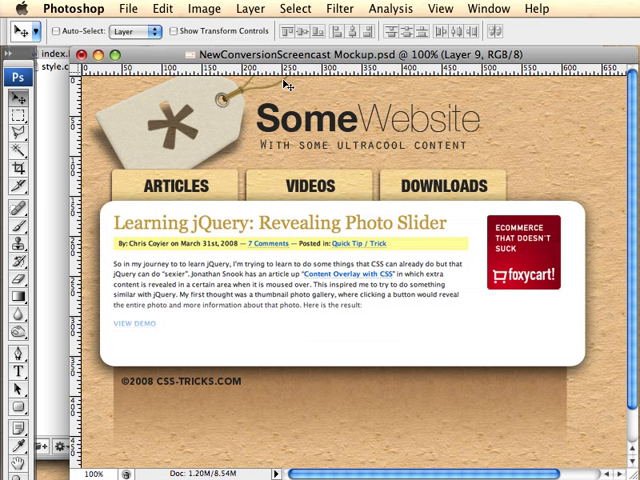
mouse_move(290, 90)
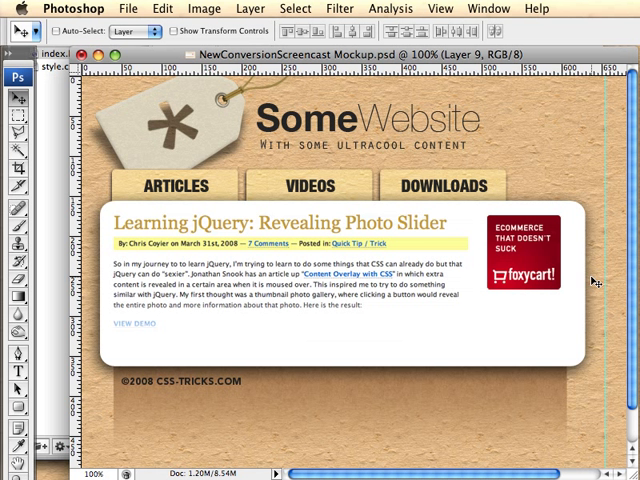
mouse_move(586, 148)
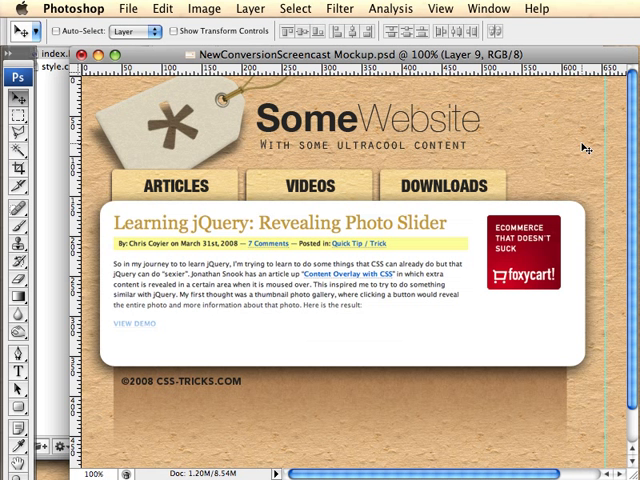
scroll(right, 3)
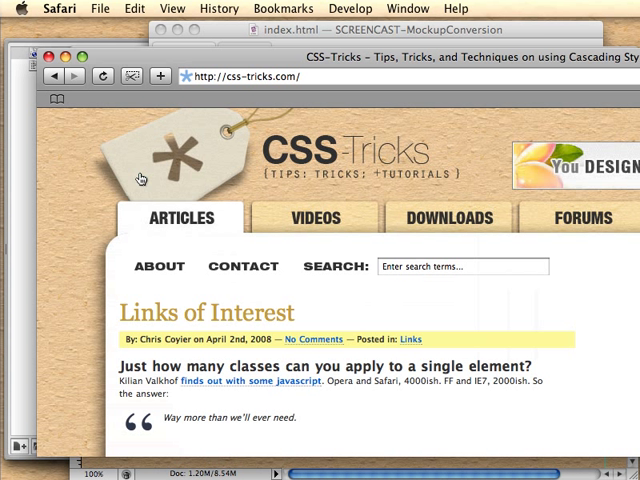
mouse_move(124, 128)
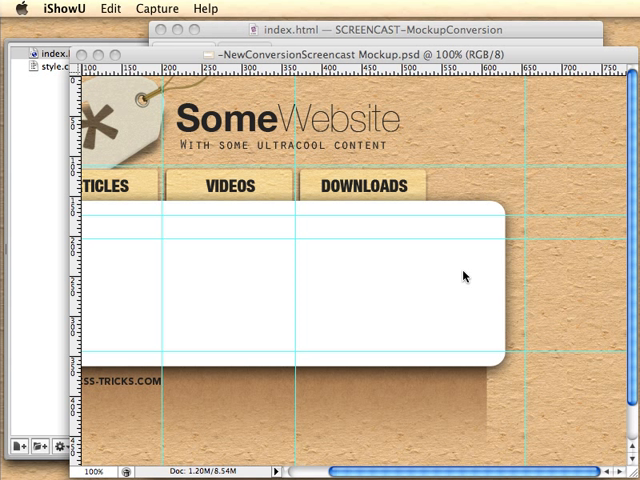
mouse_move(22, 148)
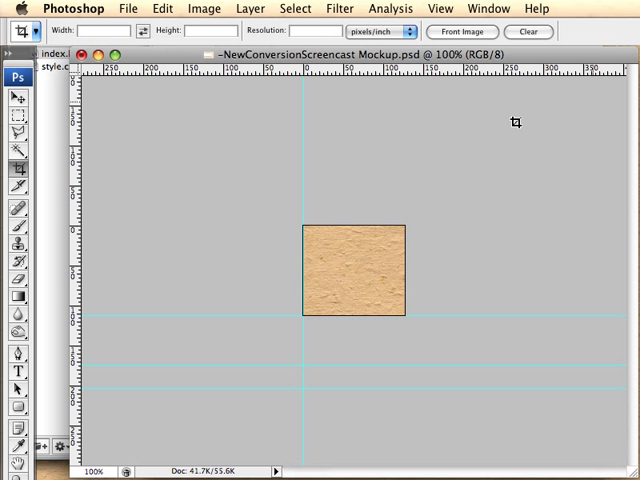
Export the background texture tile via Save for Web & Devices as a JPEG High image
click(74, 8)
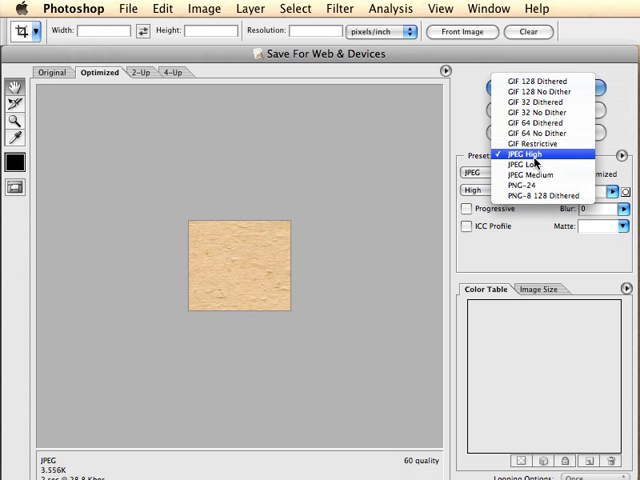
click(524, 156)
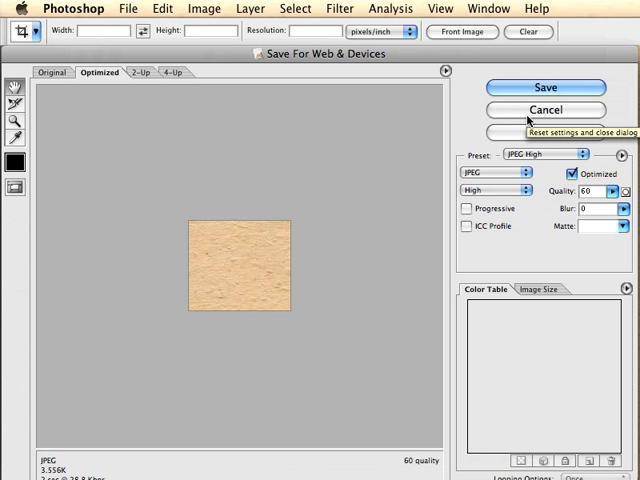
click(548, 86)
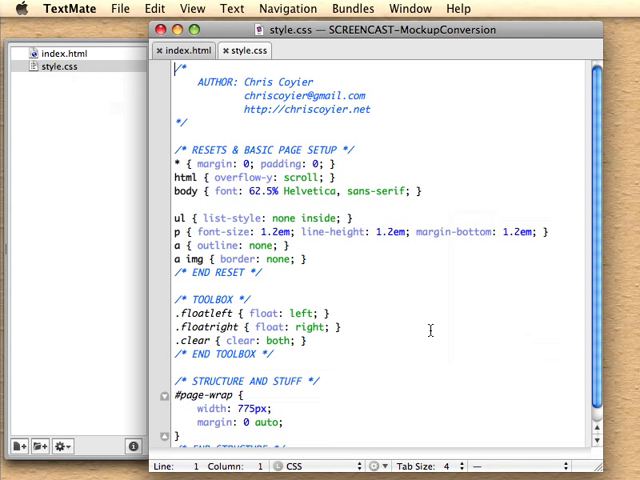
Give the body rule background: url(images/body-bg.jpg) top left repeat
scroll(down, 3)
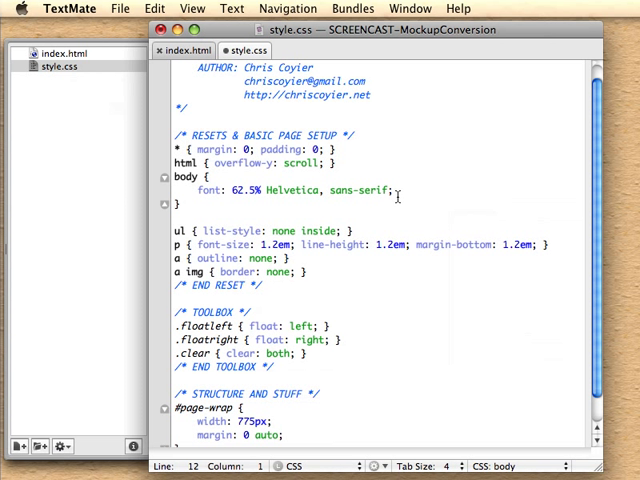
text(body-bg.jpg);)
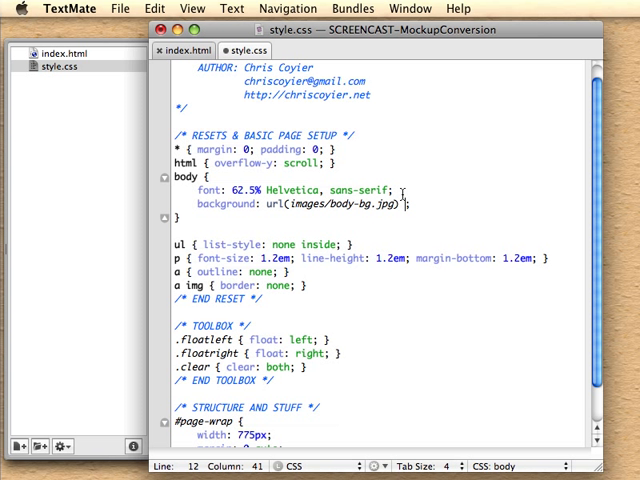
text(top left repeat)
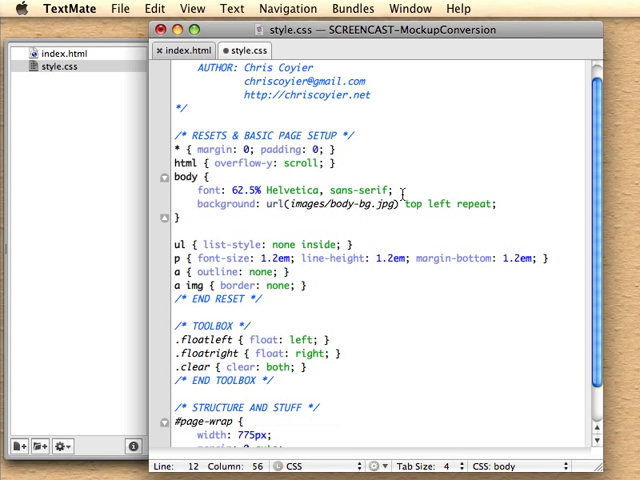
click(196, 50)
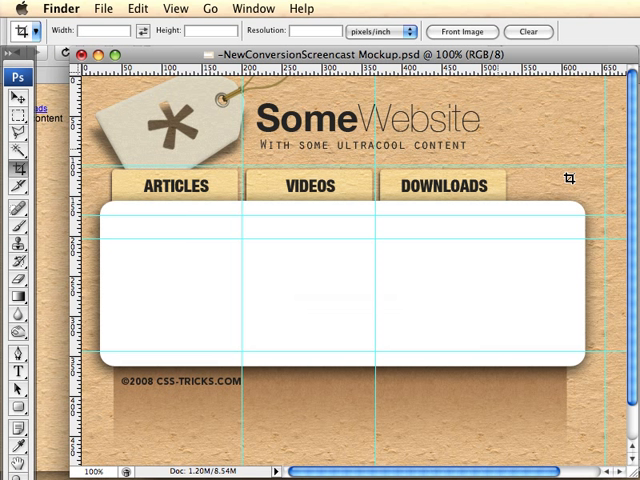
mouse_move(346, 152)
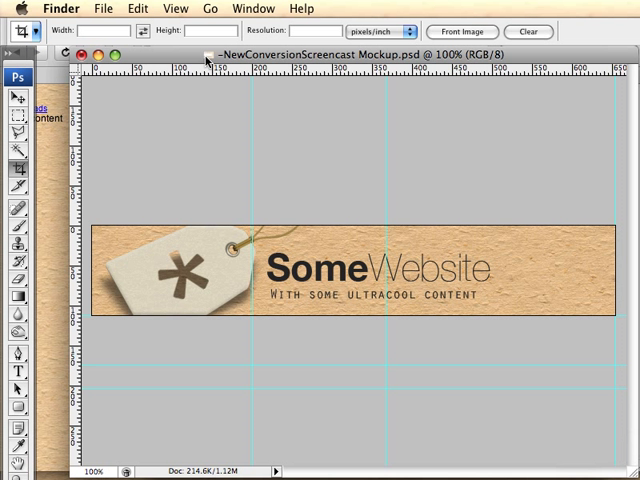
Export the header graphic for web, trying PNG-24 then saving as JPEG High at quality 60
click(96, 8)
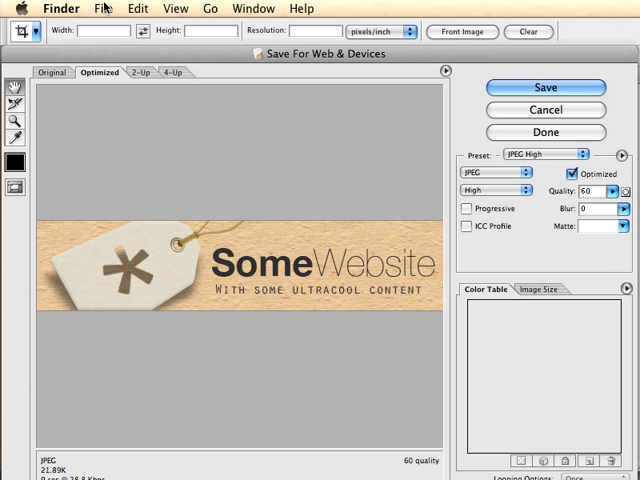
click(544, 156)
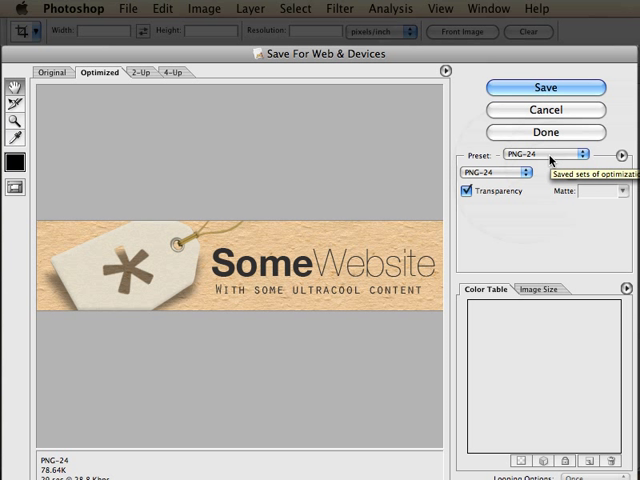
click(580, 154)
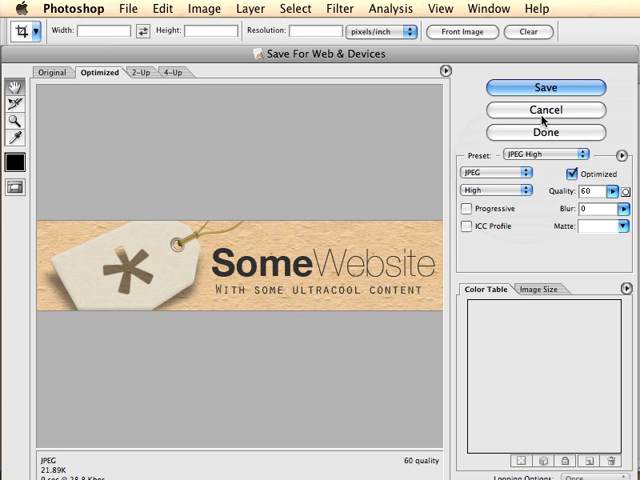
click(544, 88)
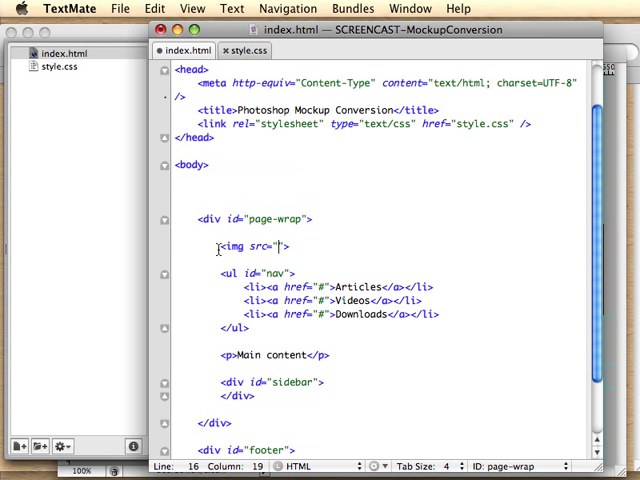
Add <img src="images/header.jpg" alt="Mockup Header" /> at the top of page-wrap
text(images/header.jpg" alt=")
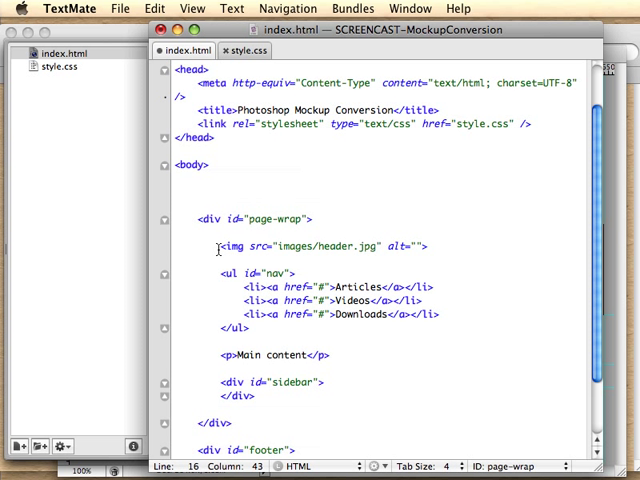
text(M)
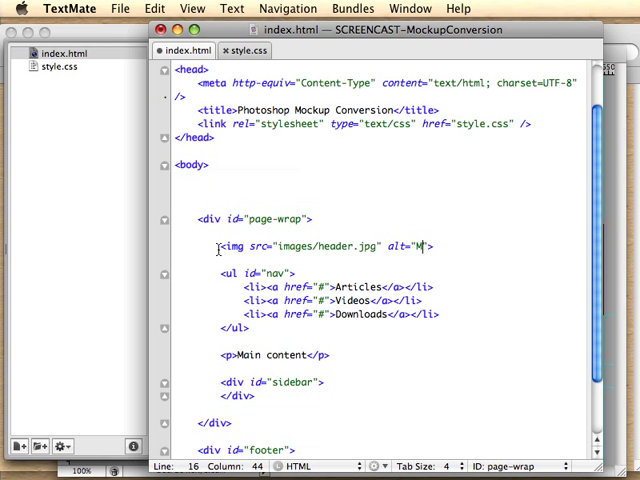
text(ockup Header)
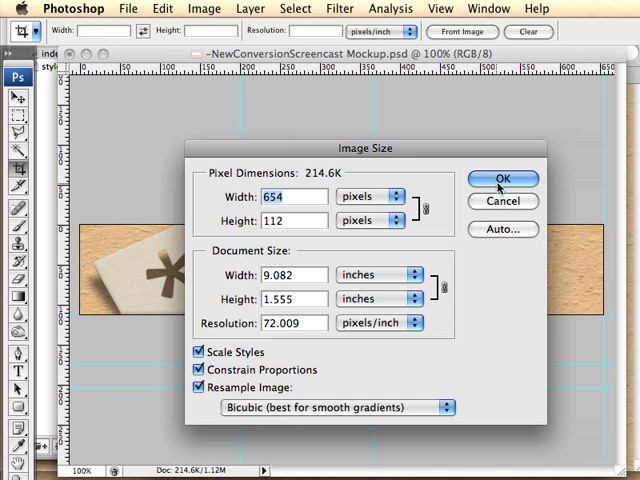
click(504, 180)
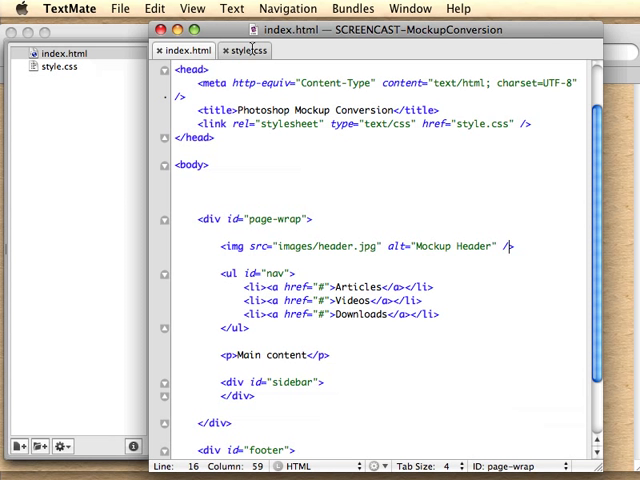
click(252, 52)
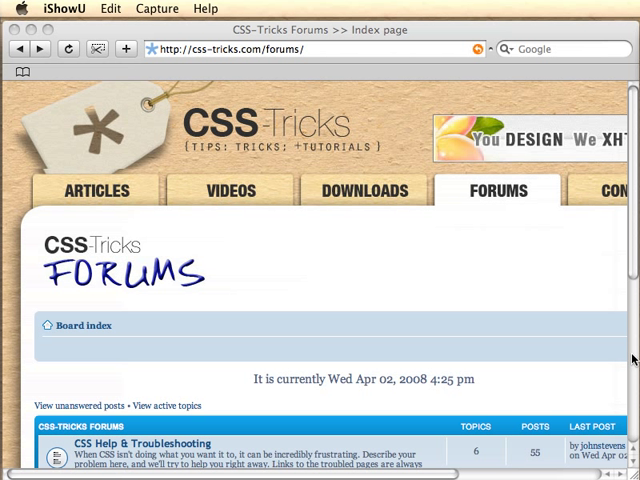
mouse_move(172, 192)
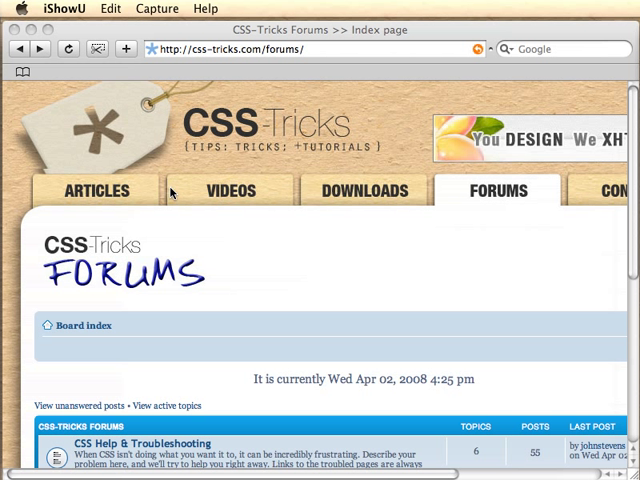
mouse_move(476, 292)
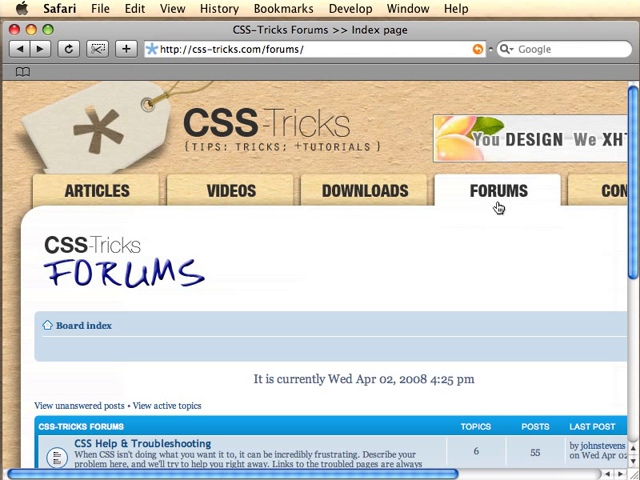
Scroll through the CSS-Tricks Forums board index and back up
scroll(down, 3)
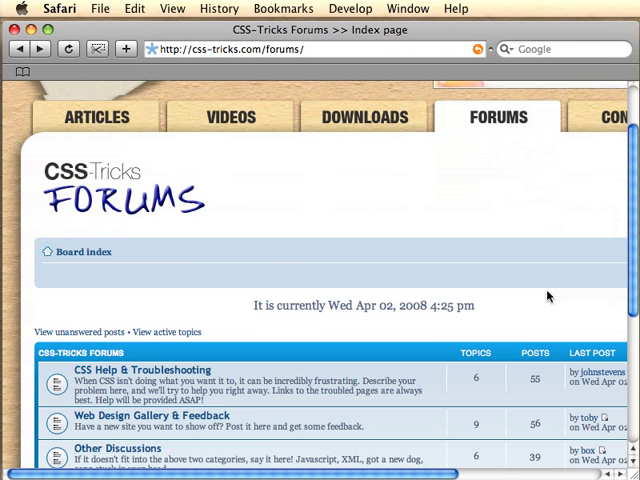
scroll(down, 3)
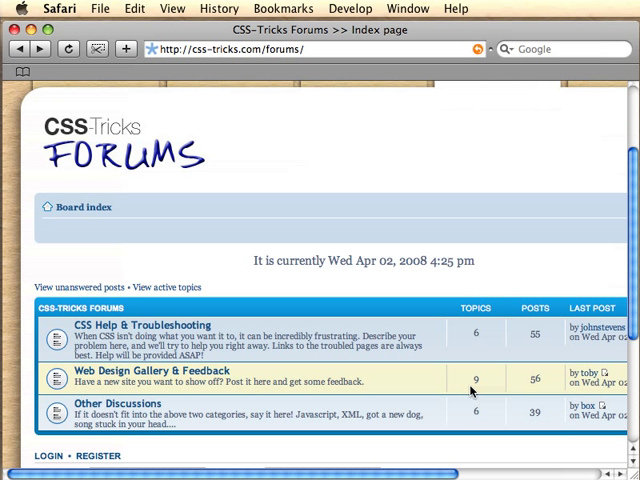
scroll(up, 3)
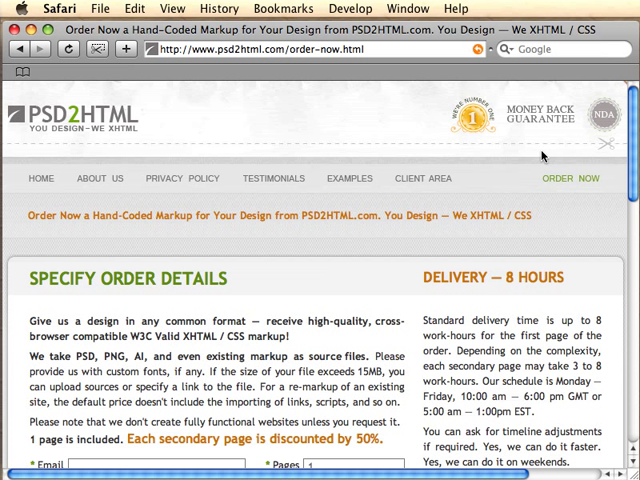
mouse_move(570, 172)
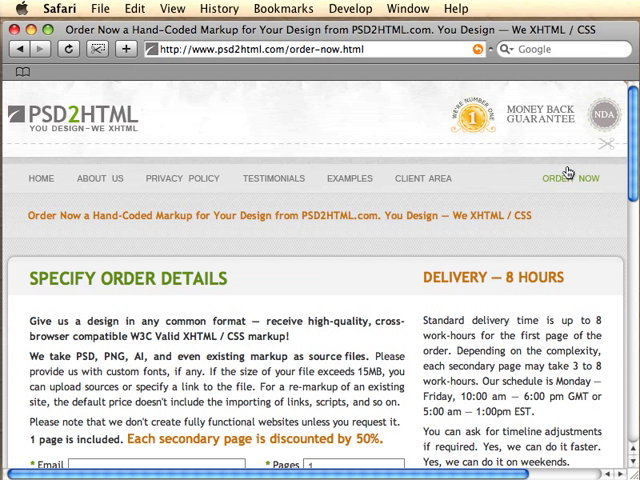